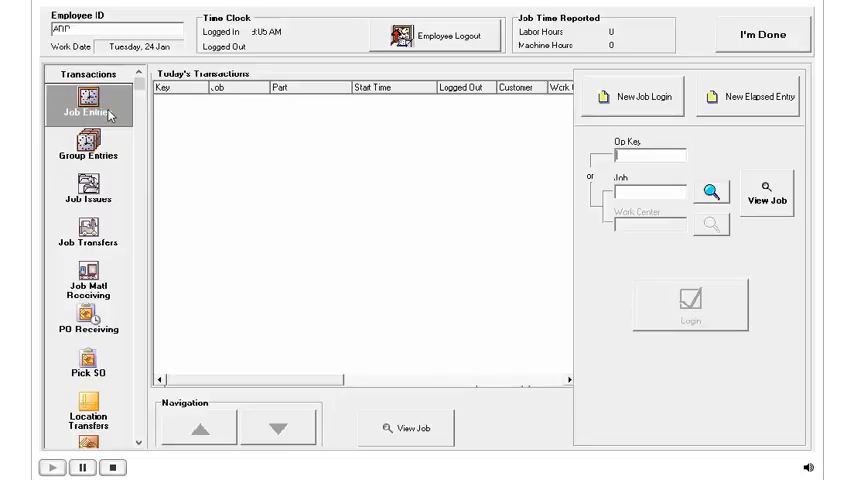
pyautogui.moveTo(360, 178)
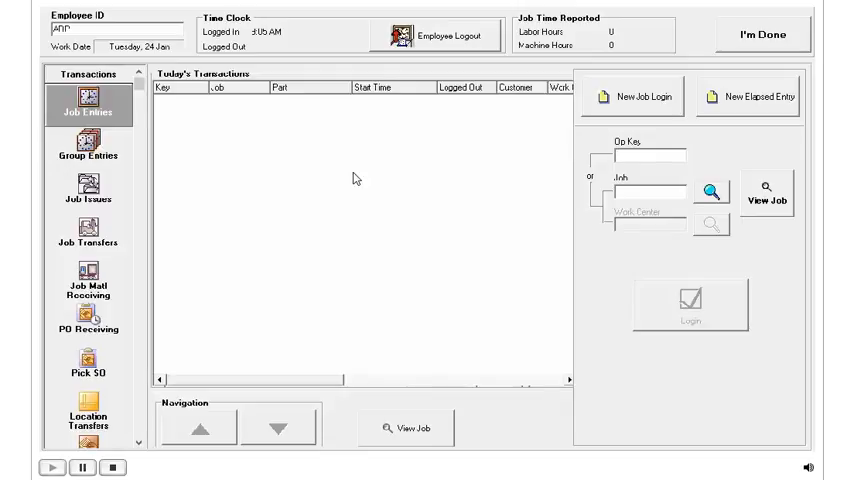
pyautogui.moveTo(112, 140)
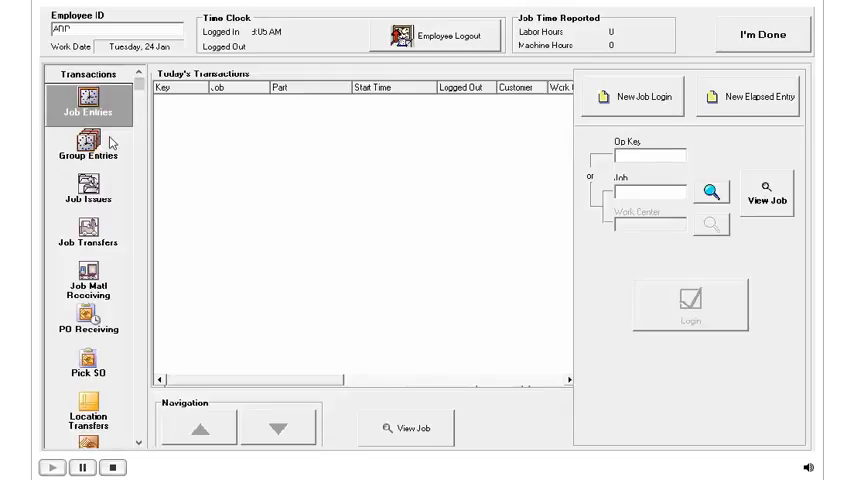
# Step: Show the Group Entries transactions, listing group 2000 with its four member jobs
pyautogui.click(88, 148)
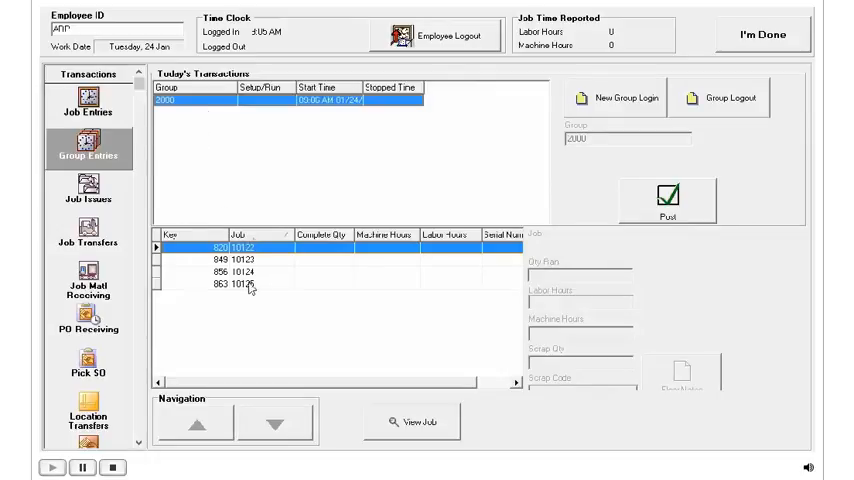
pyautogui.moveTo(252, 288)
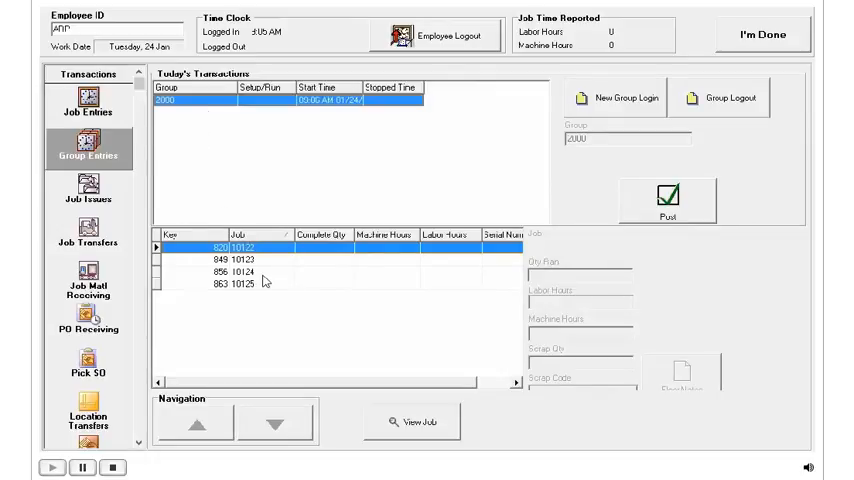
pyautogui.moveTo(304, 260)
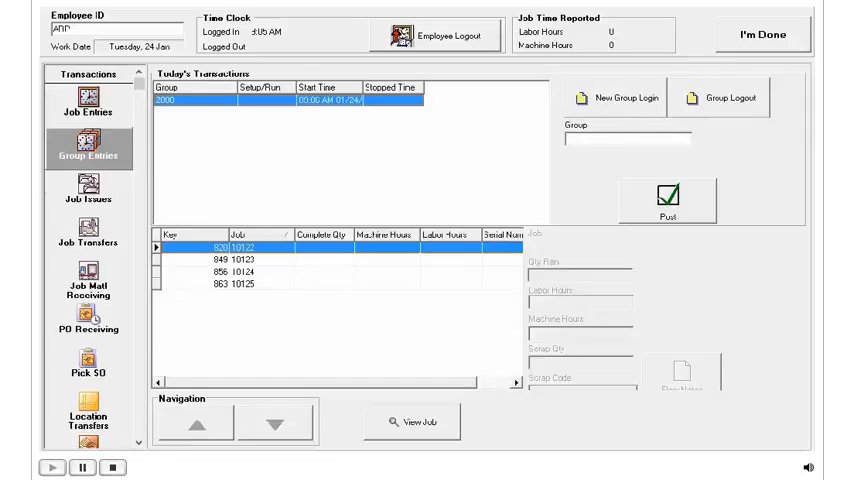
# Step: Log the employee into group 1000, adding it to today's transactions with a 12:17 PM start
pyautogui.write('1000')
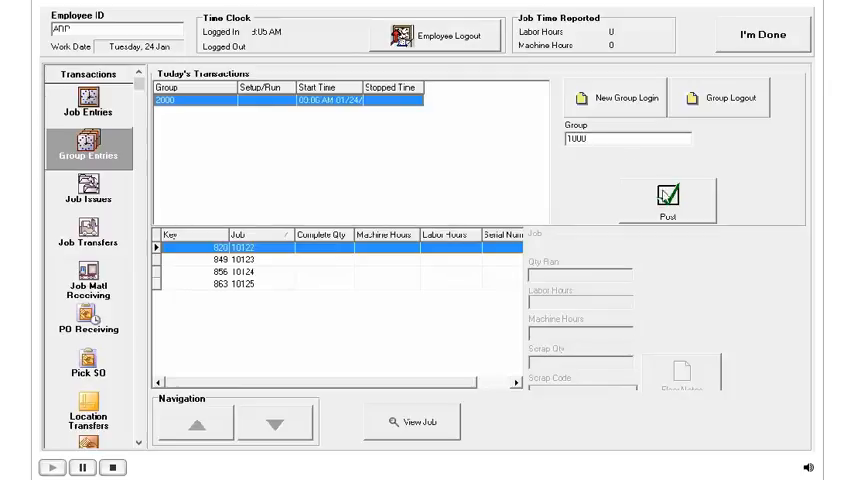
pyautogui.click(666, 196)
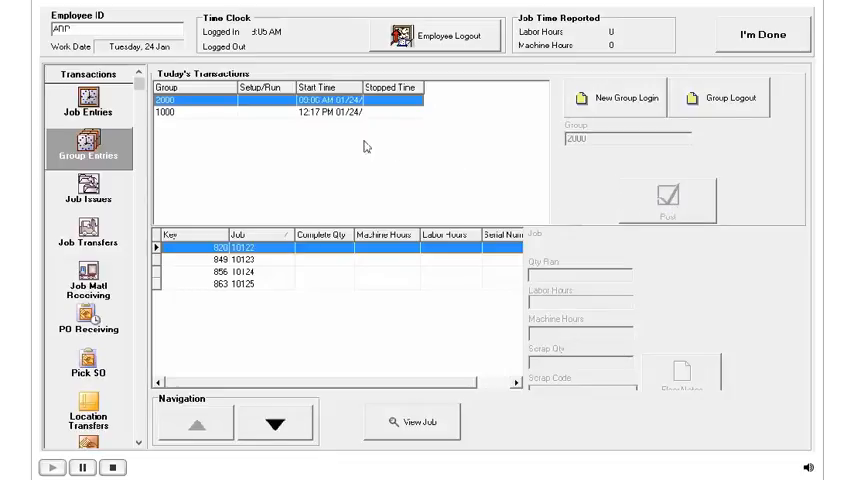
pyautogui.moveTo(232, 120)
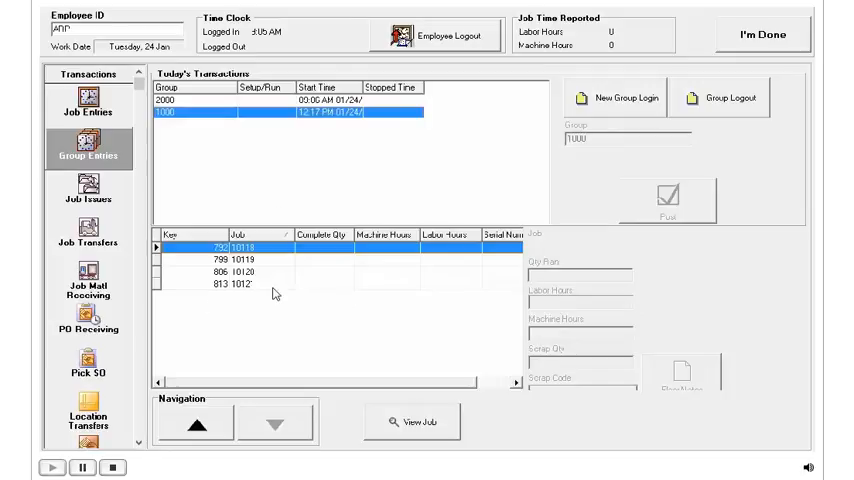
pyautogui.moveTo(268, 312)
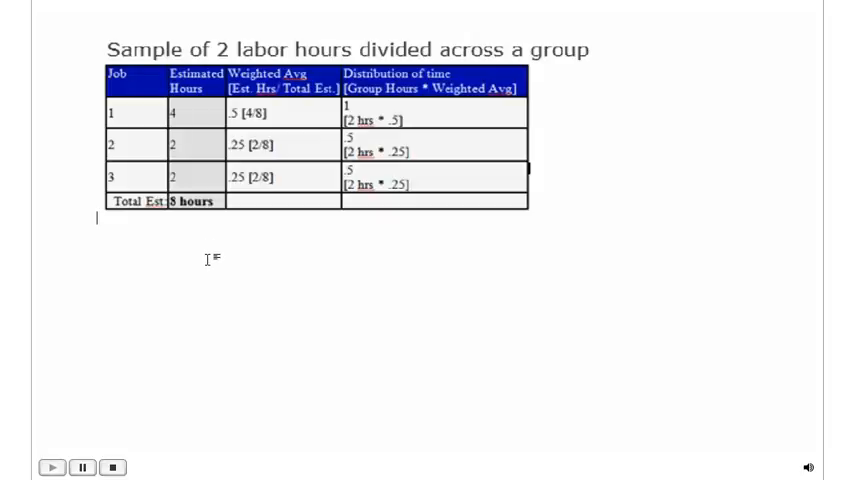
pyautogui.moveTo(246, 232)
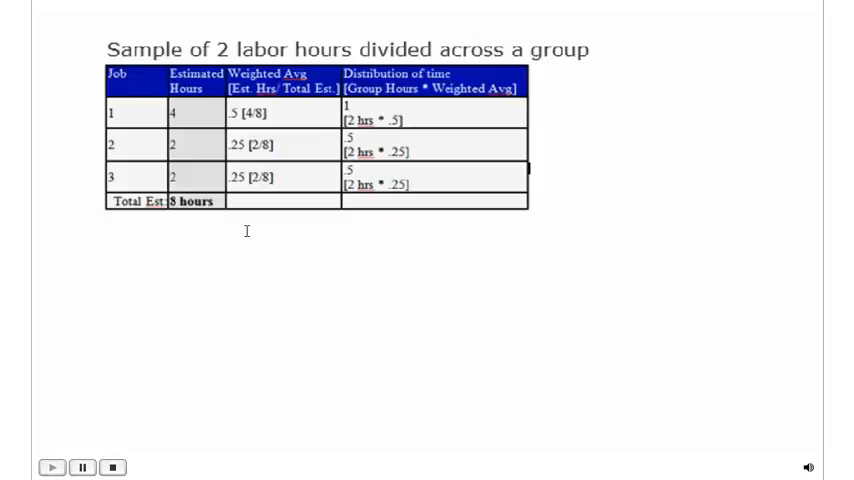
pyautogui.moveTo(256, 224)
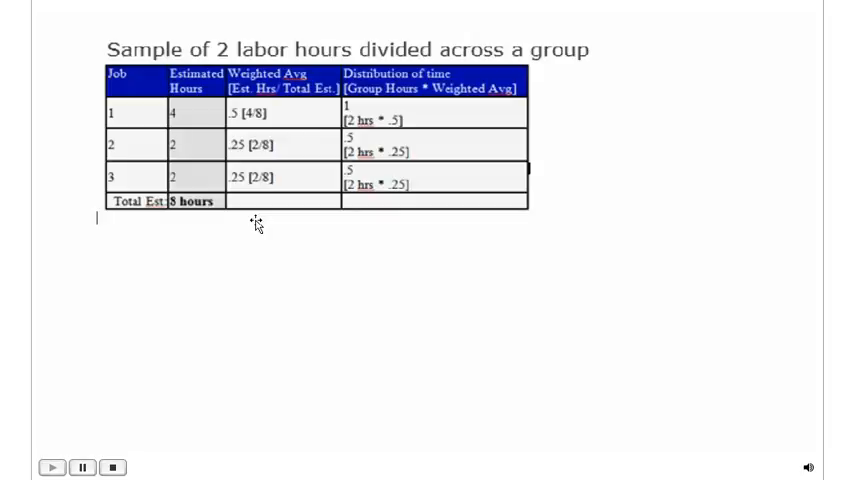
pyautogui.moveTo(308, 224)
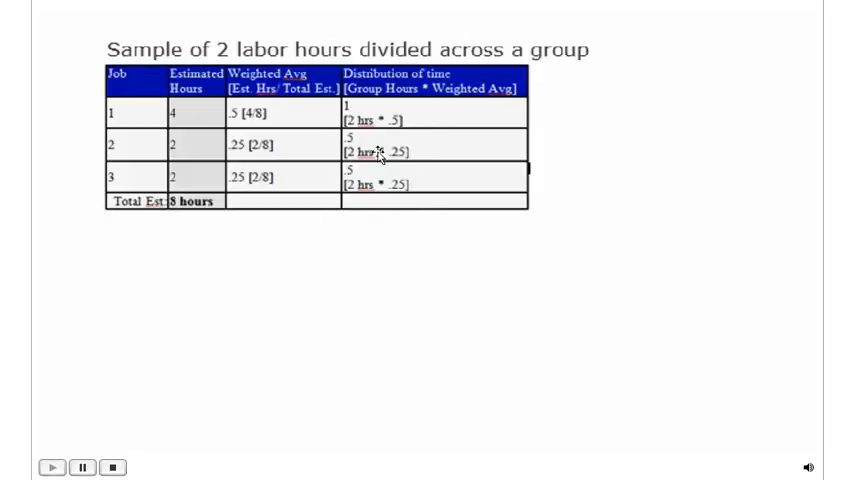
pyautogui.moveTo(372, 156)
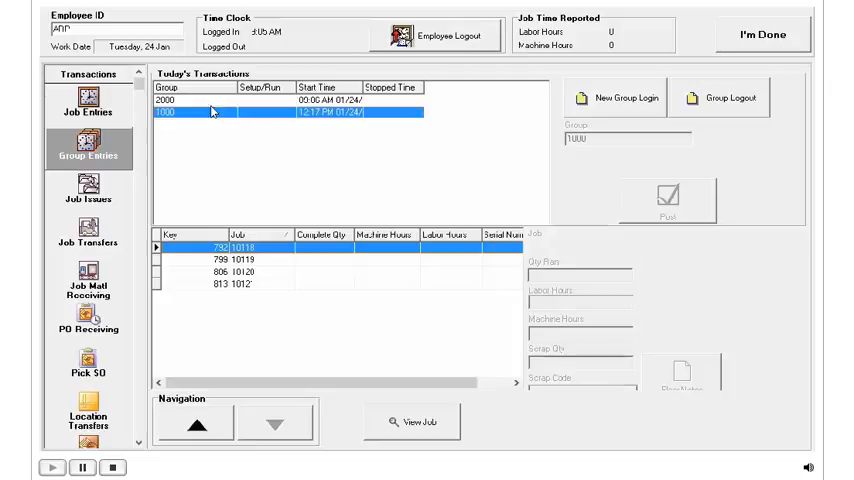
pyautogui.click(184, 100)
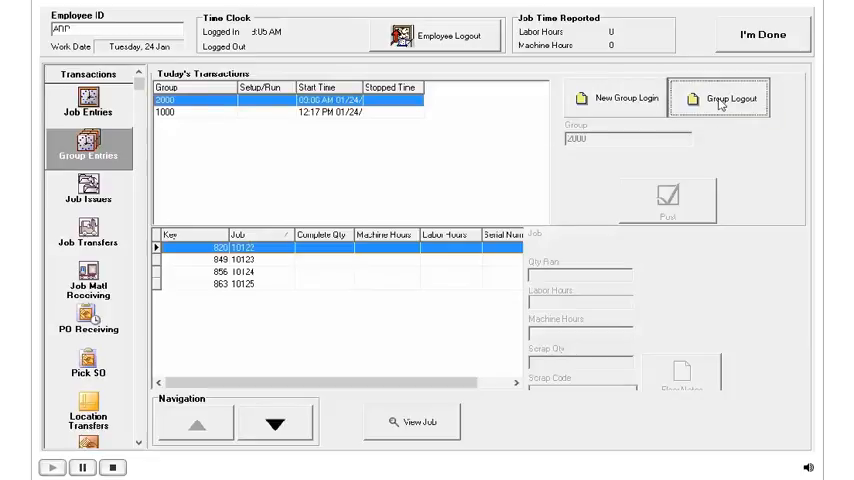
pyautogui.click(744, 96)
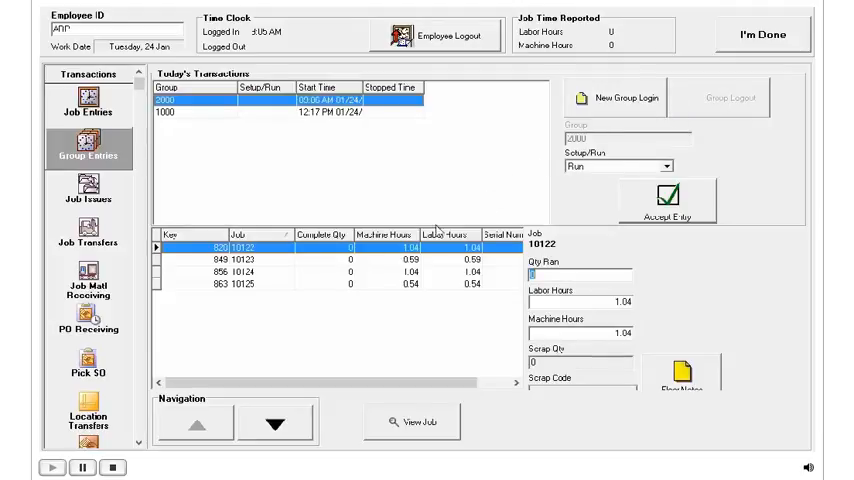
pyautogui.moveTo(334, 284)
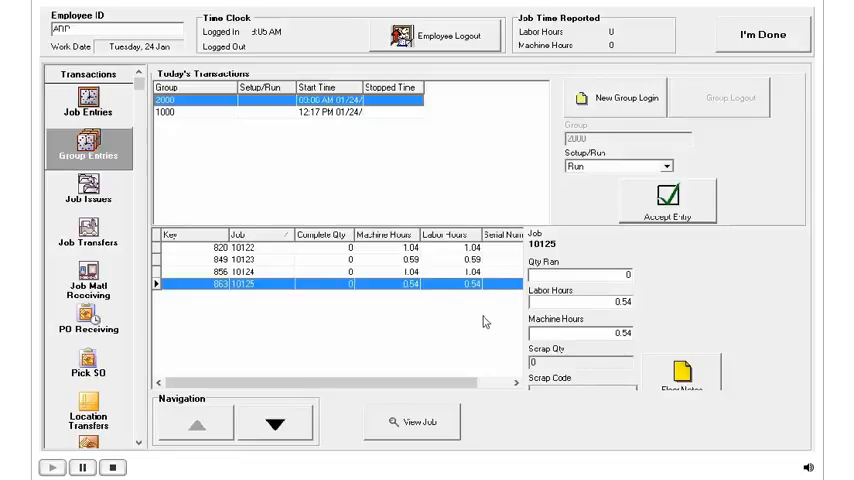
pyautogui.moveTo(262, 262)
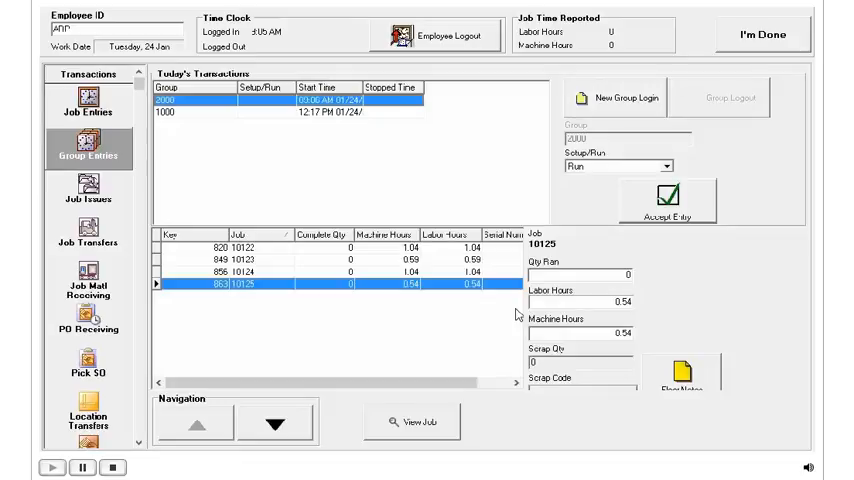
pyautogui.moveTo(528, 332)
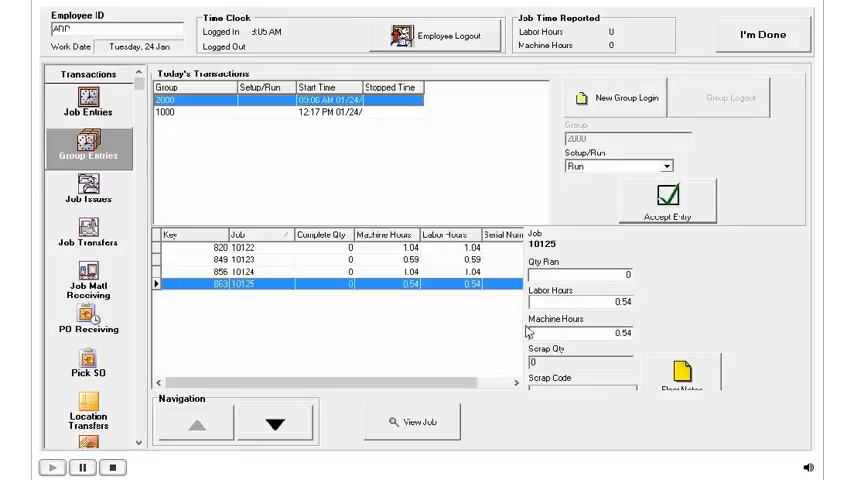
pyautogui.moveTo(492, 322)
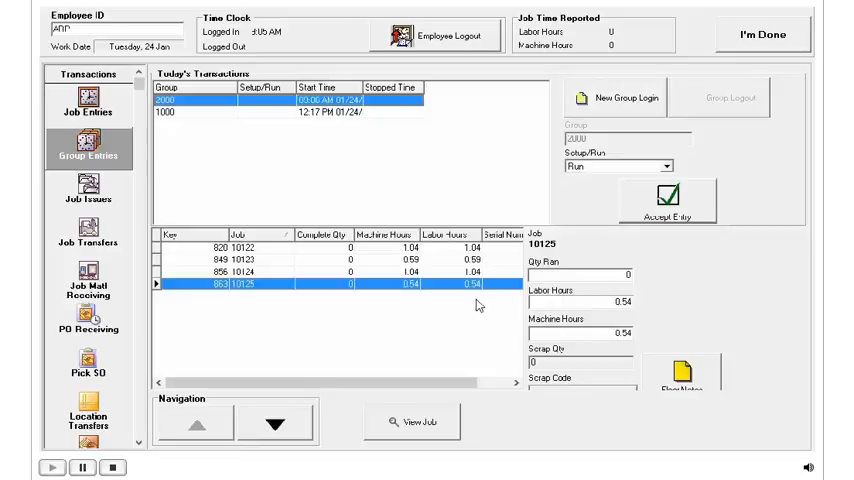
pyautogui.moveTo(698, 204)
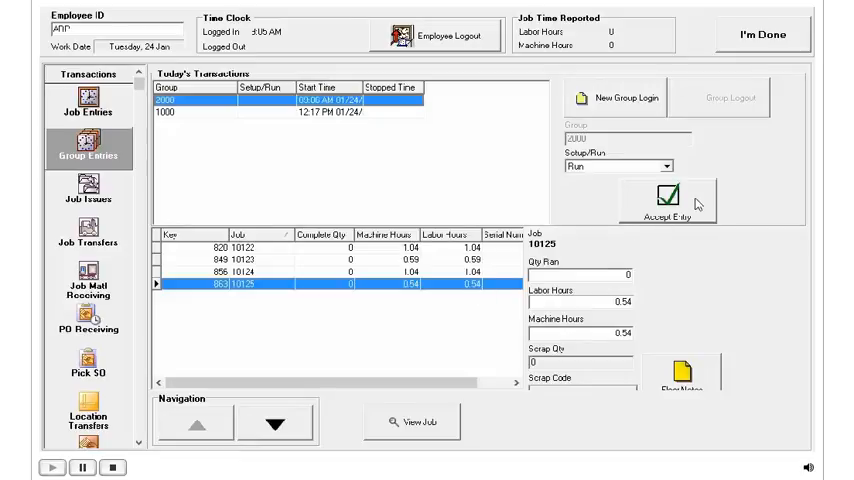
# Step: Accept the group 2000 logout entry, recording job 10123's hours revised to 0.59
pyautogui.click(668, 200)
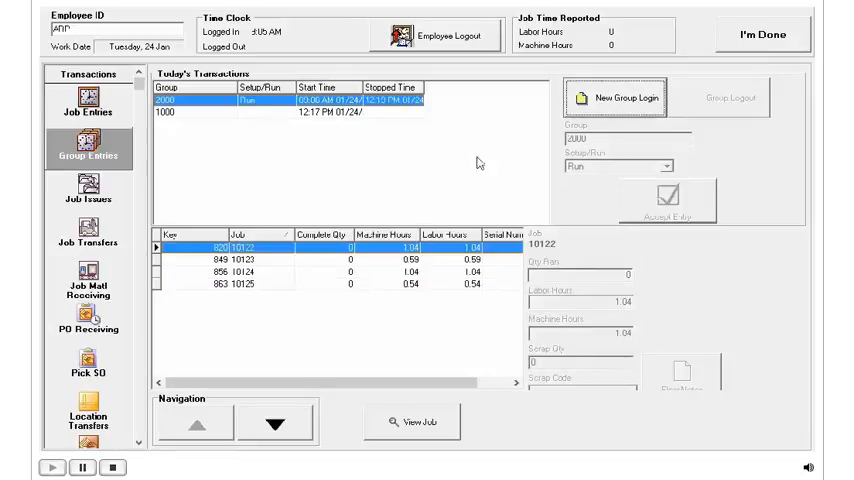
pyautogui.moveTo(466, 158)
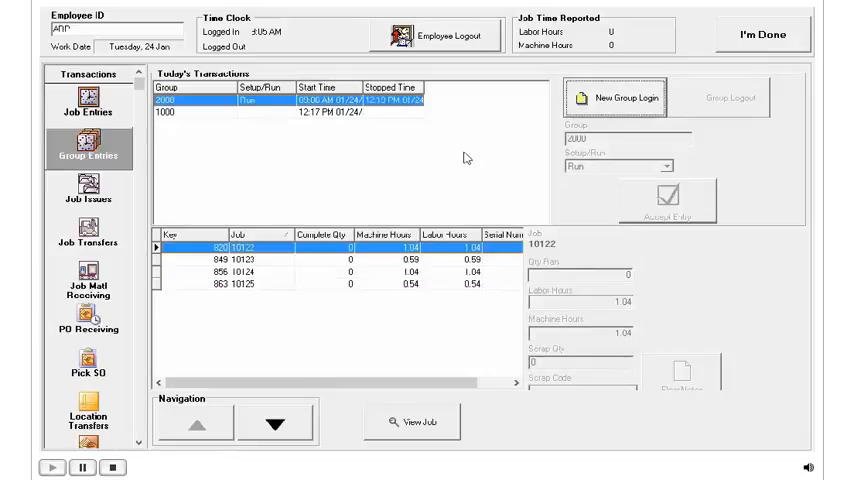